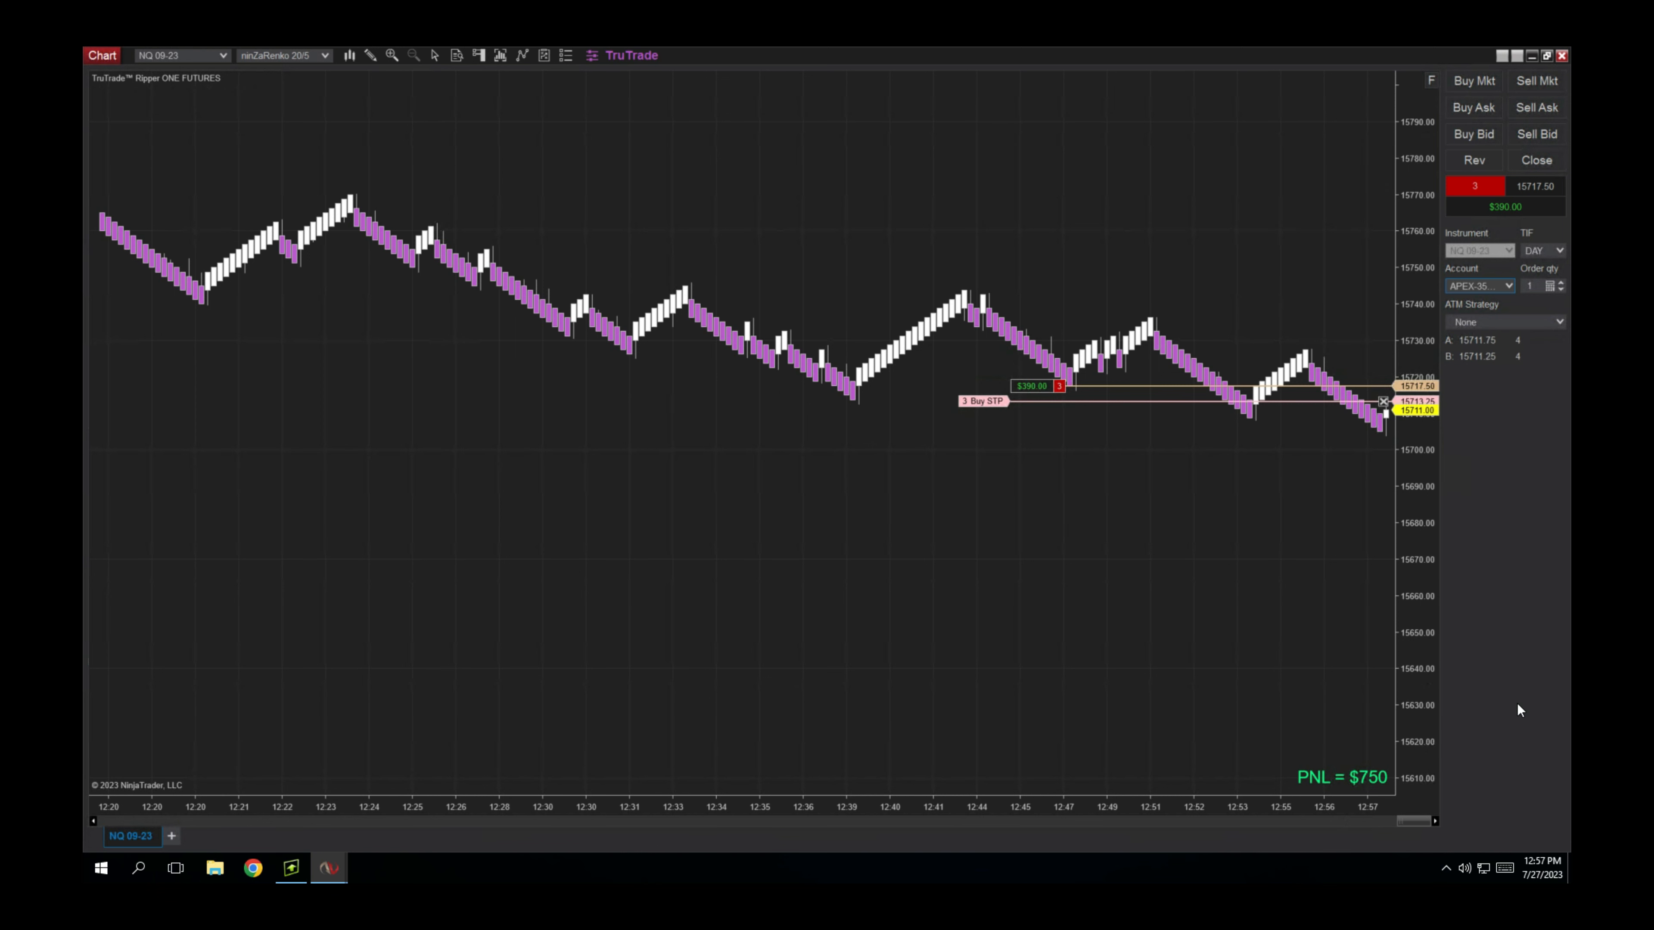
- Flatten the short three-contract NQ position via Chart Trader Close, cancelling the buy stop; PNL reads $240
click(1536, 160)
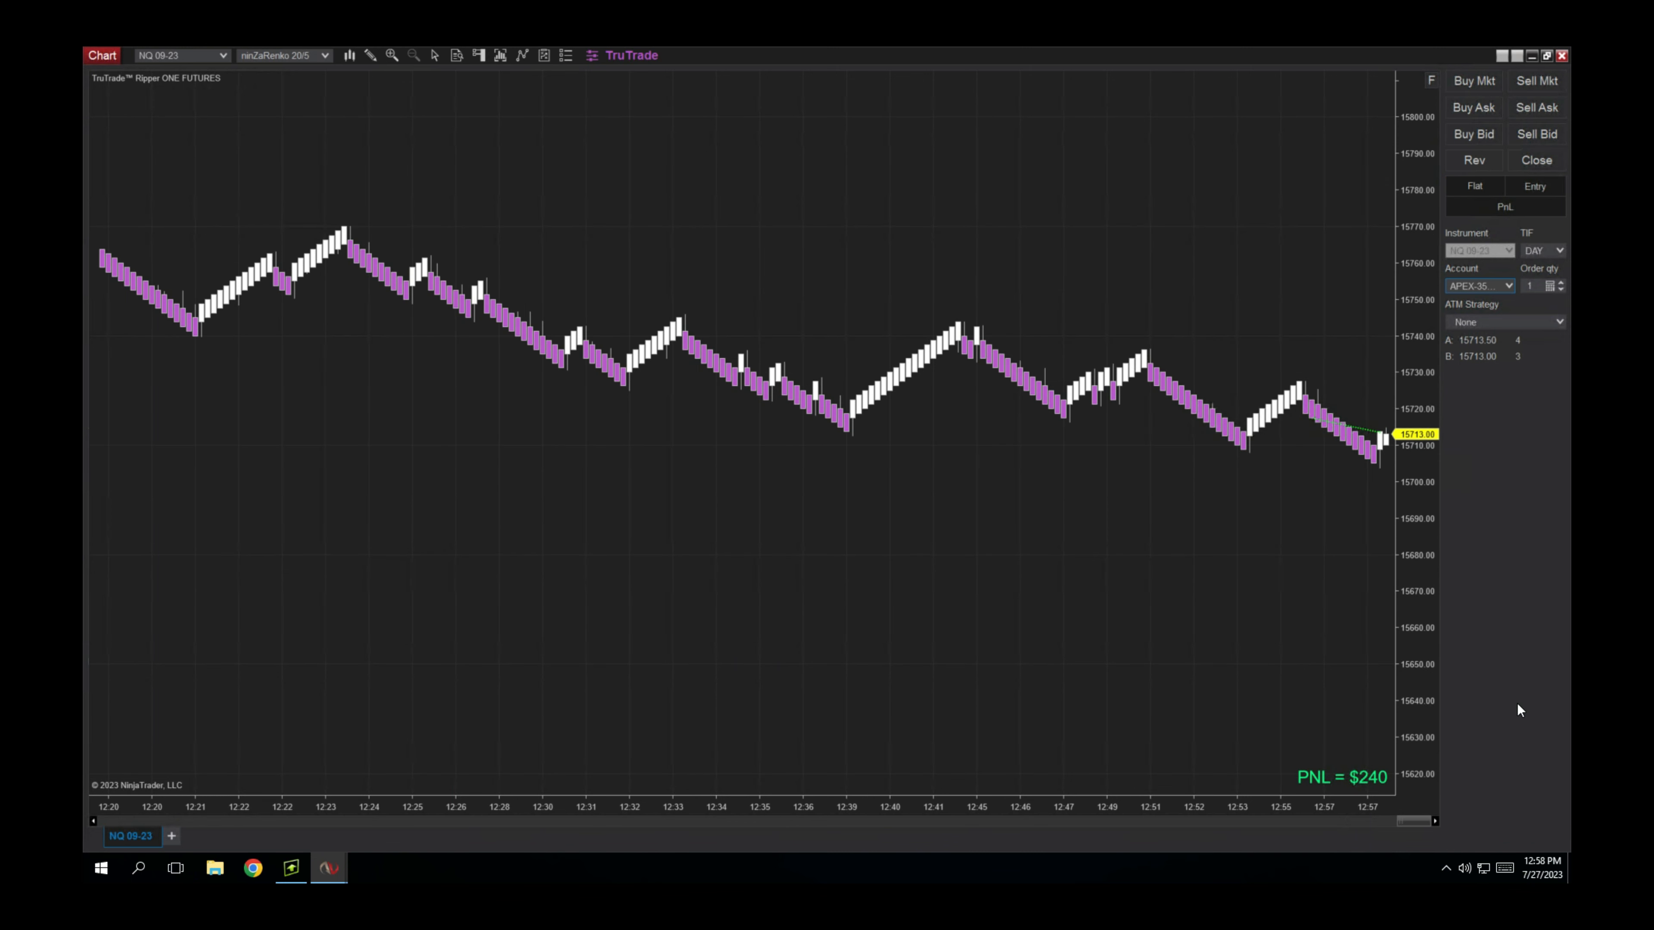